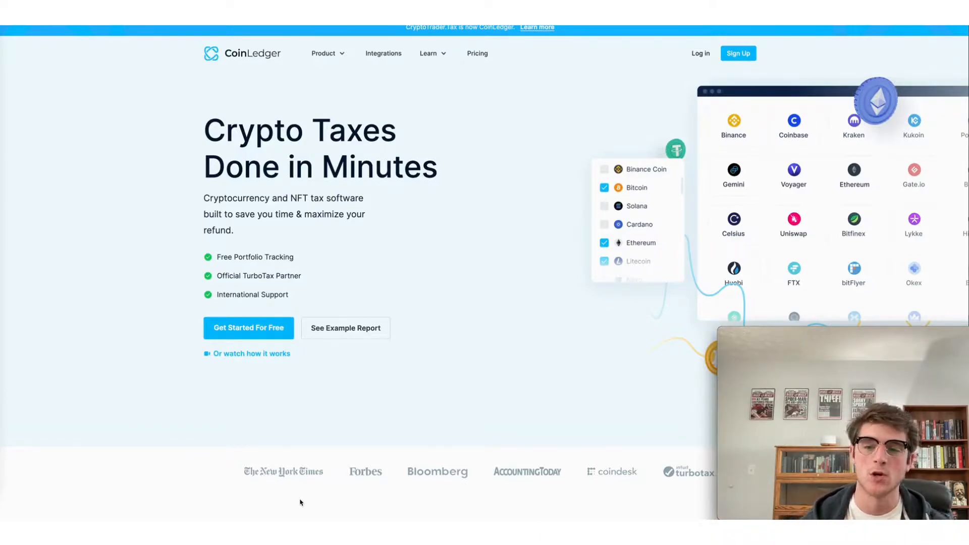
pyautogui.moveTo(499, 242)
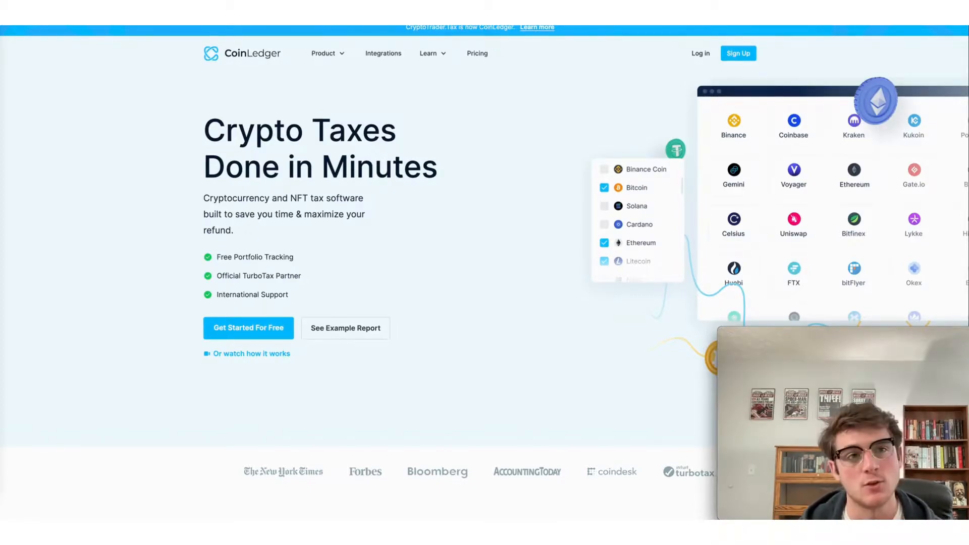
pyautogui.moveTo(232, 78)
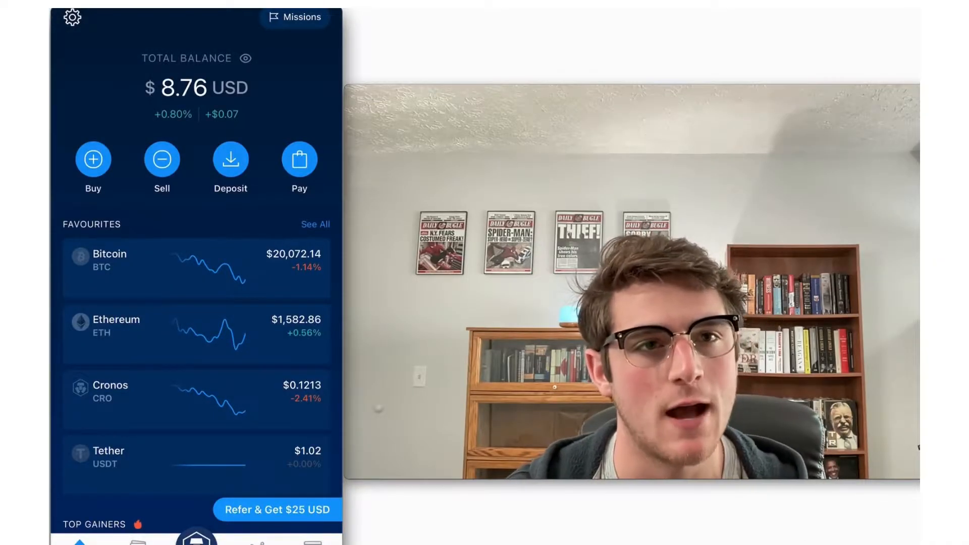
# From Transaction History, set the export form to Crypto Wallet transactions
pyautogui.click(196, 539)
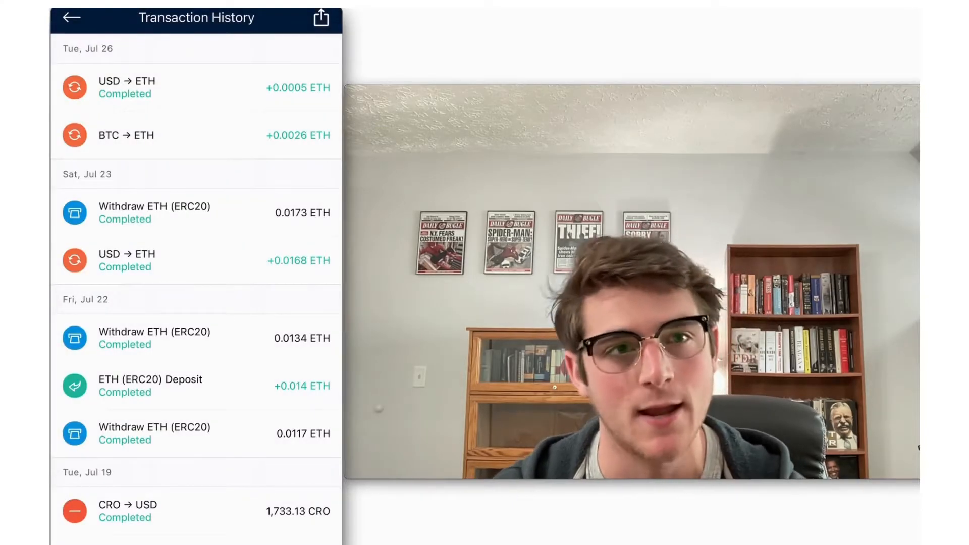
pyautogui.click(322, 17)
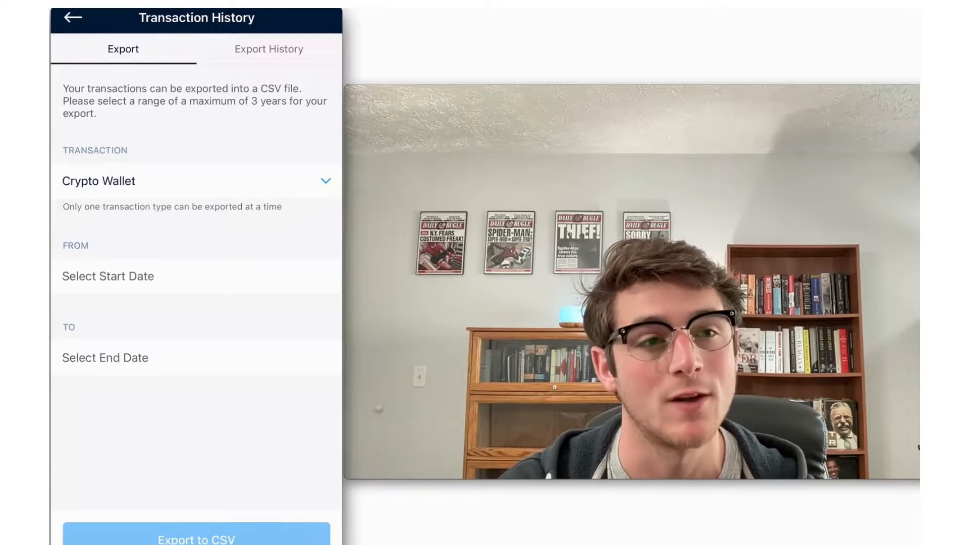
pyautogui.click(196, 180)
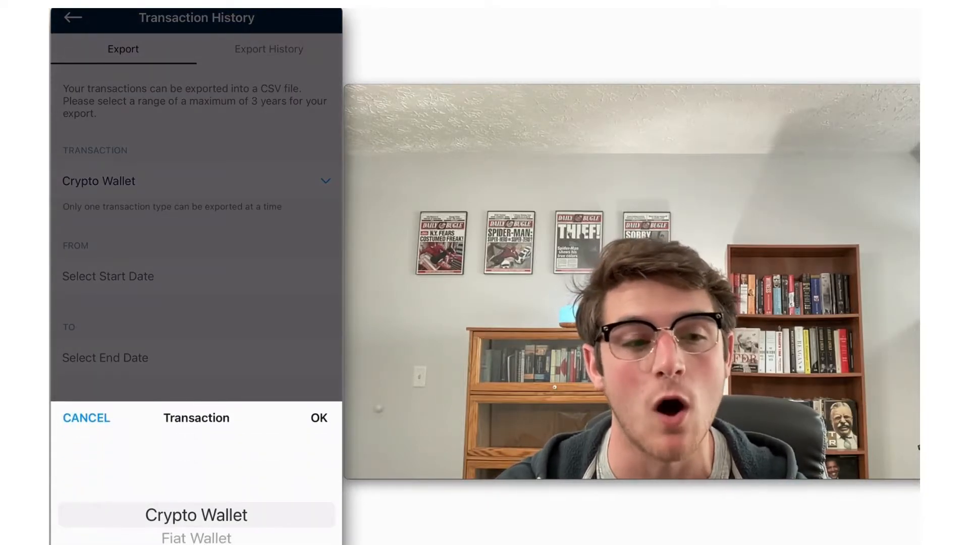
pyautogui.click(108, 276)
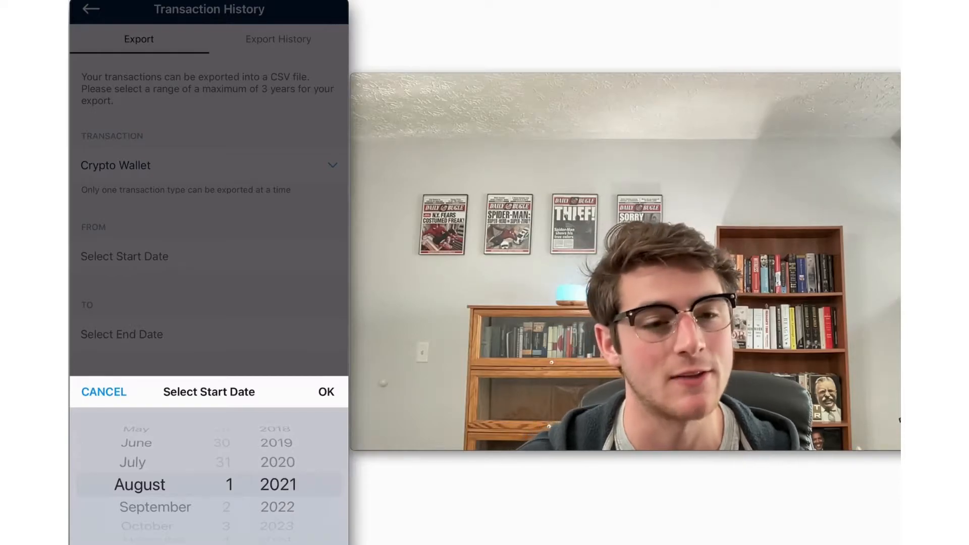
# Set the export date range from Aug 1, 2021 to Sep 1, 2022
pyautogui.click(326, 392)
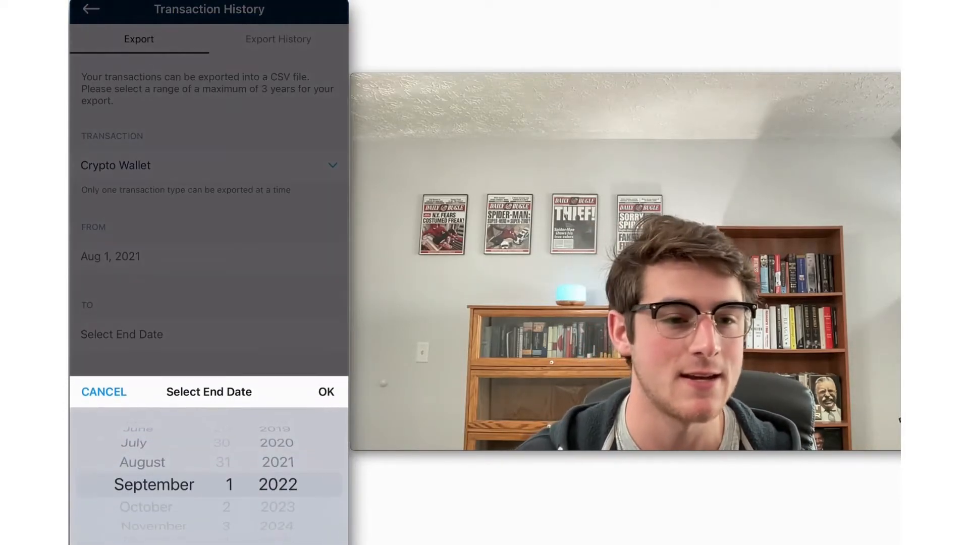
pyautogui.click(325, 392)
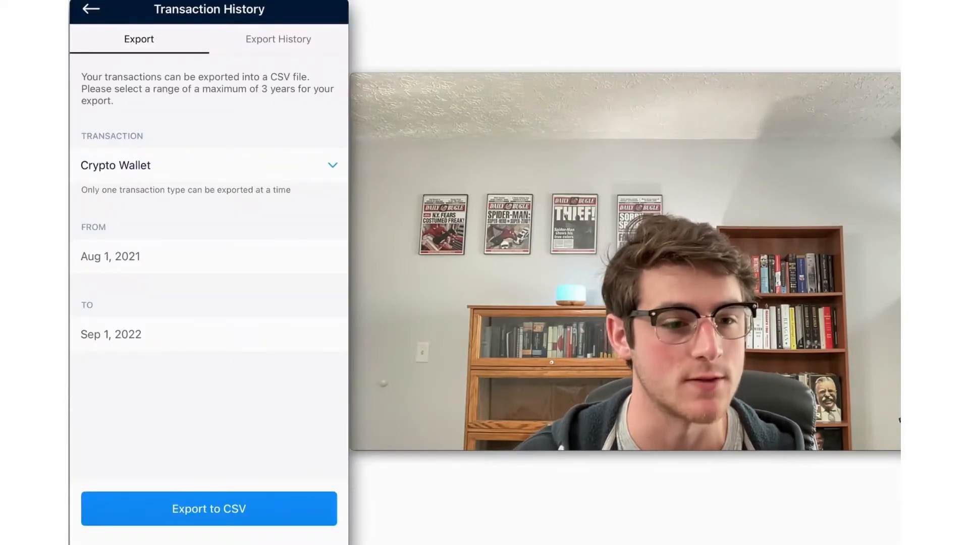
# Export the transactions to CSV and download the newest Sep 1, 2022 export
pyautogui.click(278, 39)
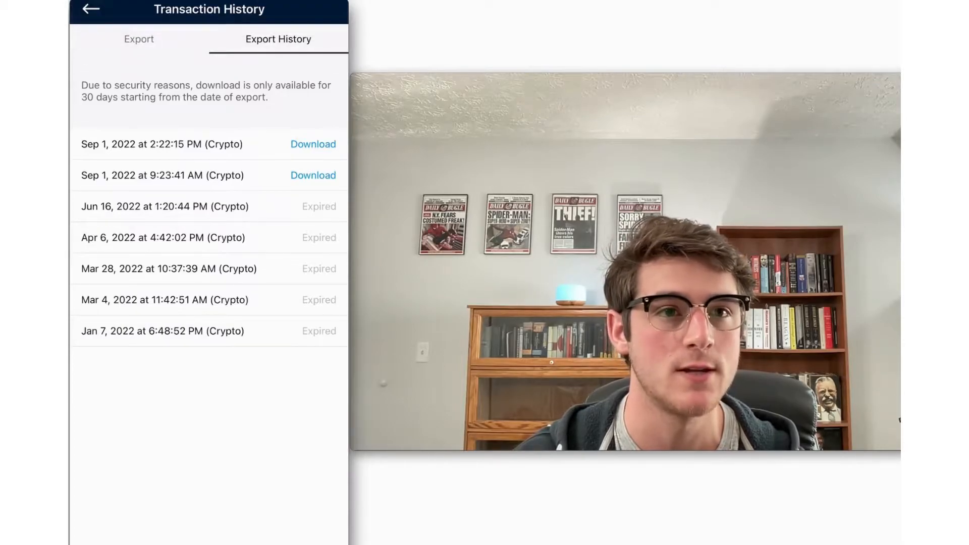
pyautogui.click(208, 259)
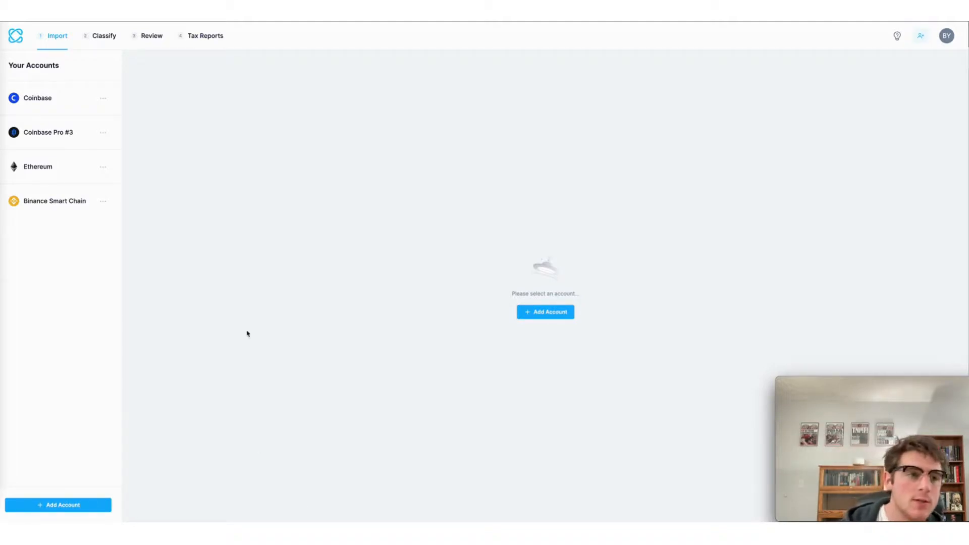
pyautogui.moveTo(101, 383)
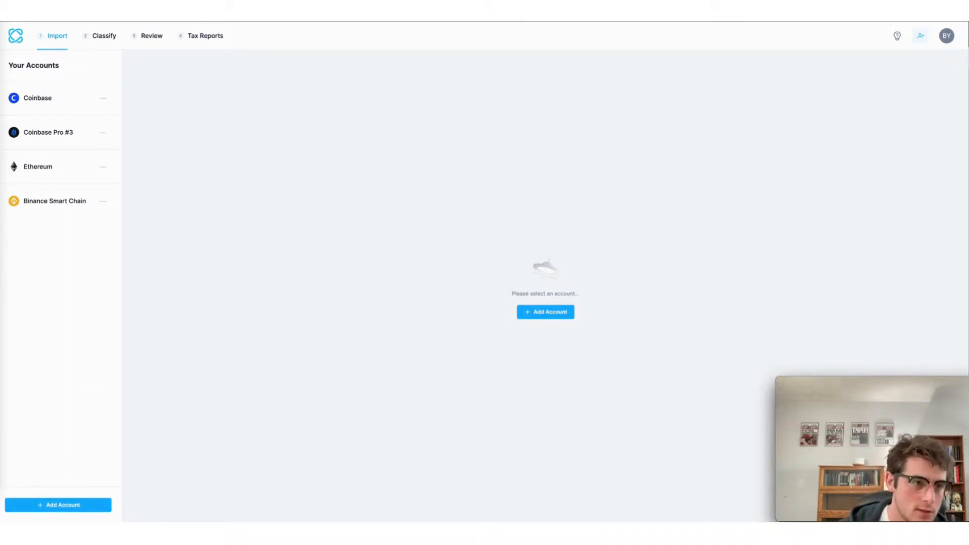
# Add a new Crypto.com account in CoinLedger by searching 'crypto'
pyautogui.click(38, 166)
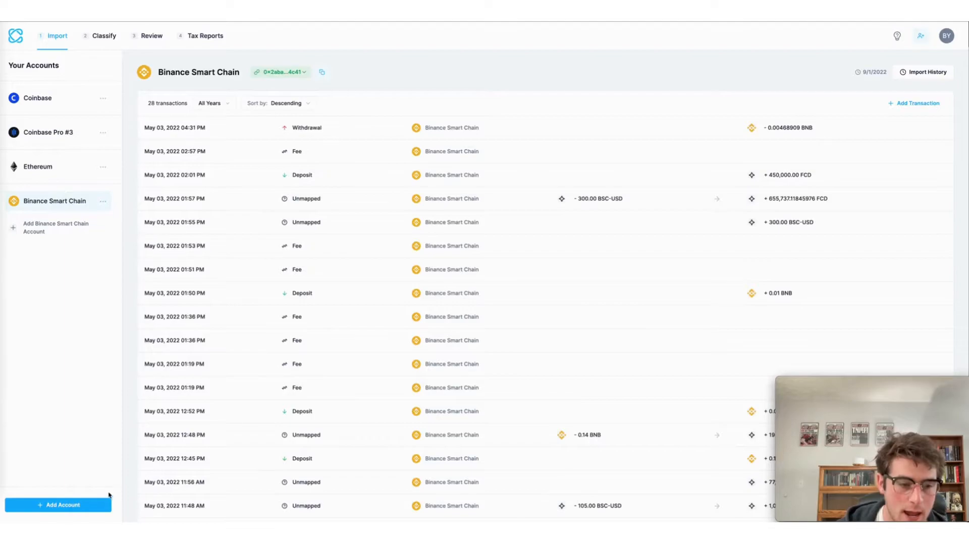
pyautogui.click(58, 505)
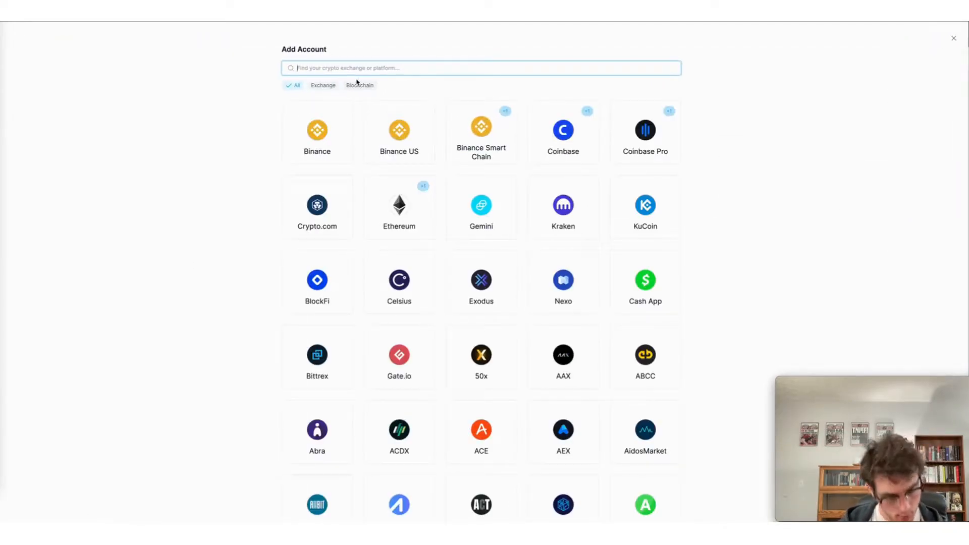
pyautogui.write('crypto')
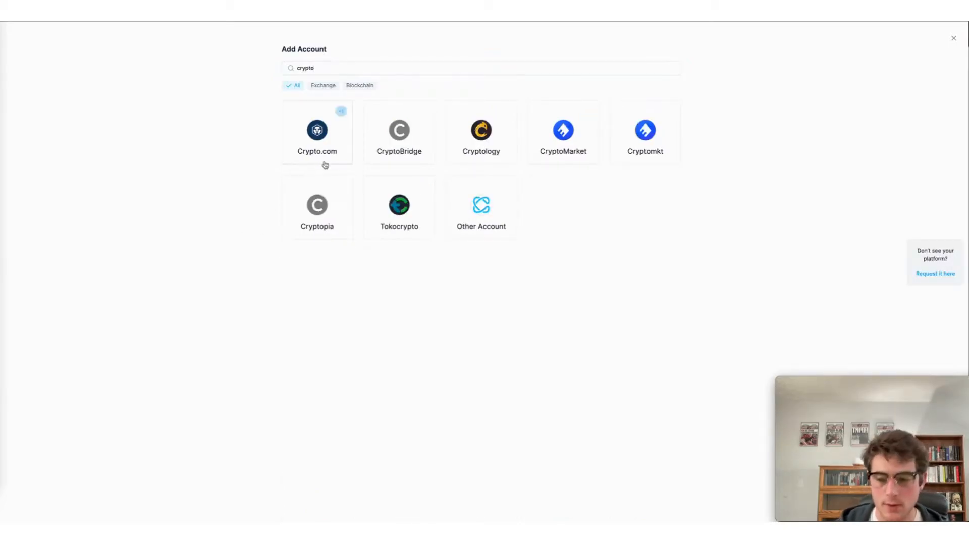
pyautogui.click(317, 131)
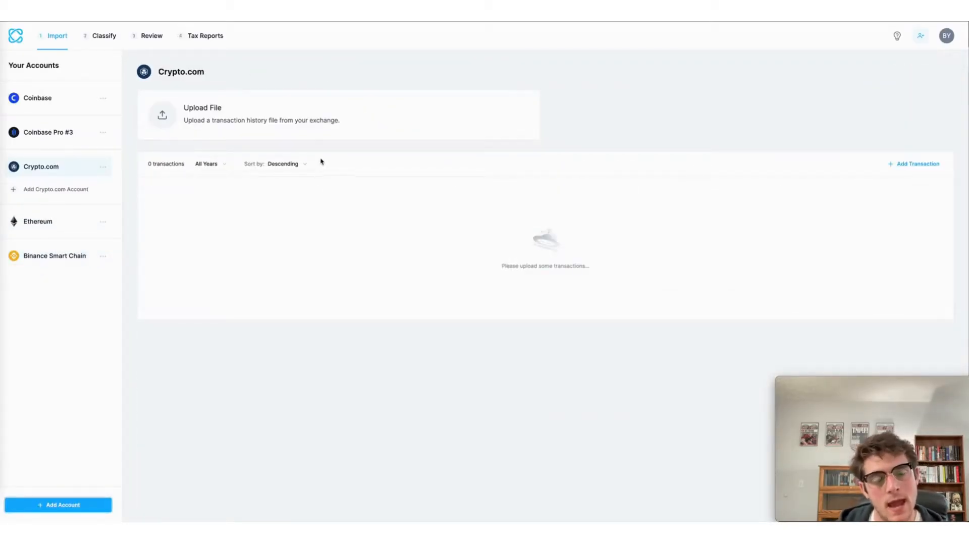
pyautogui.moveTo(317, 130)
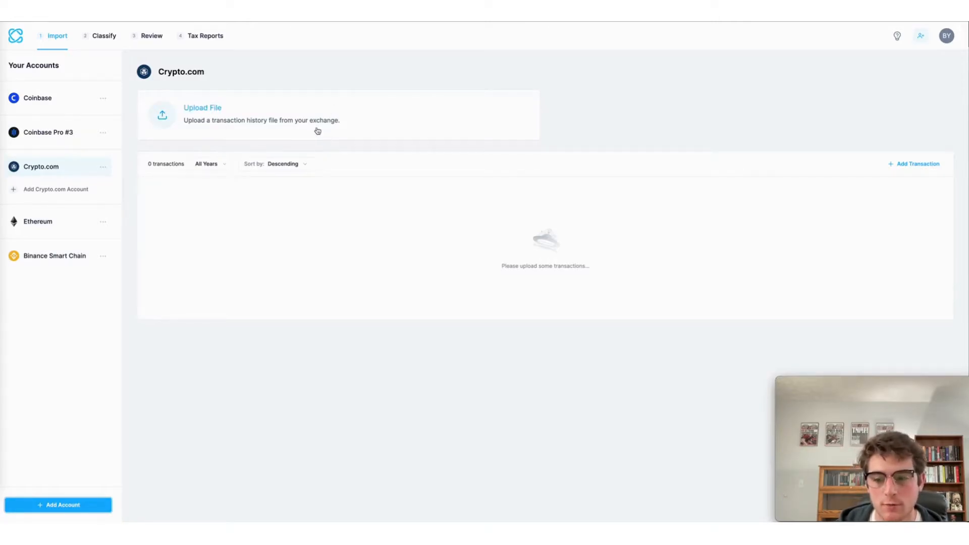
# Upload the exported Crypto.com CSV, importing 180 transactions, and move on to Review
pyautogui.click(202, 114)
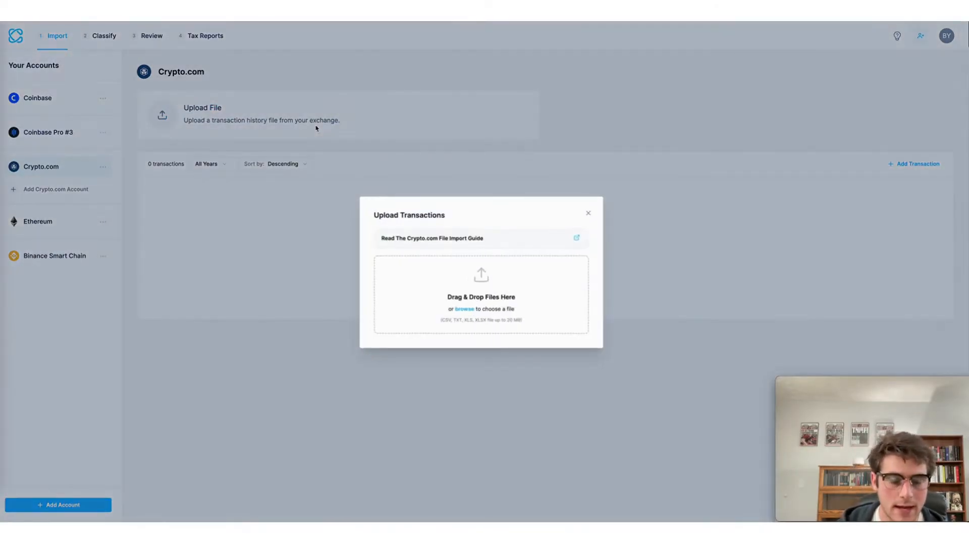
pyautogui.click(464, 309)
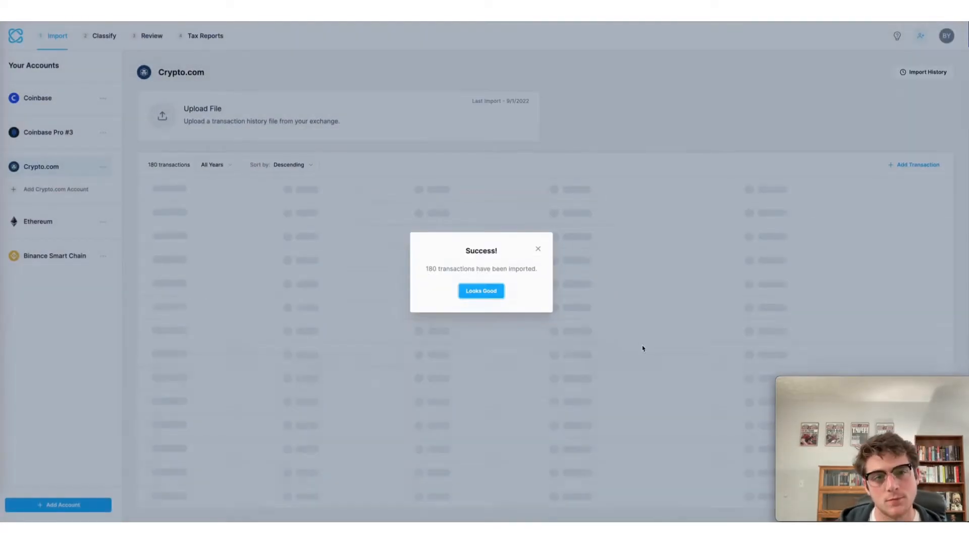
pyautogui.click(481, 291)
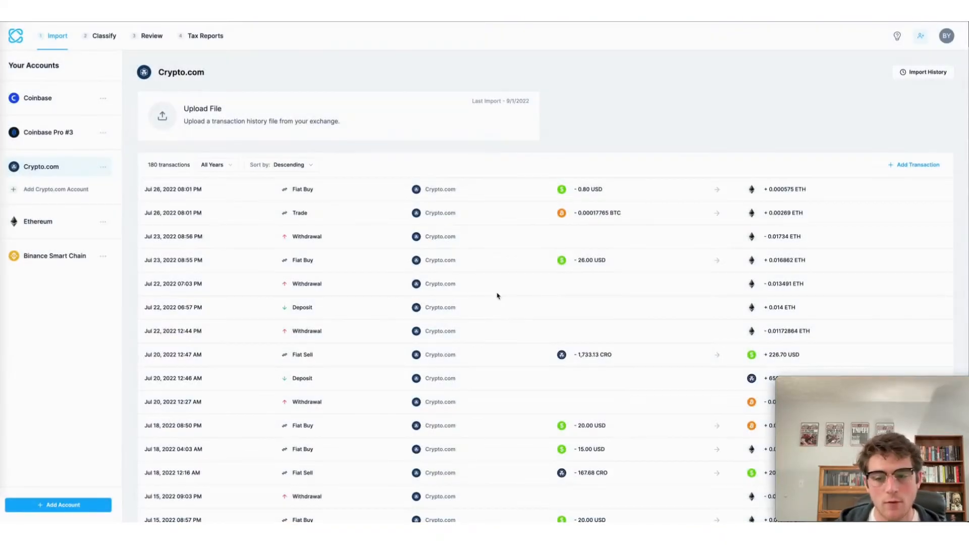
pyautogui.moveTo(296, 281)
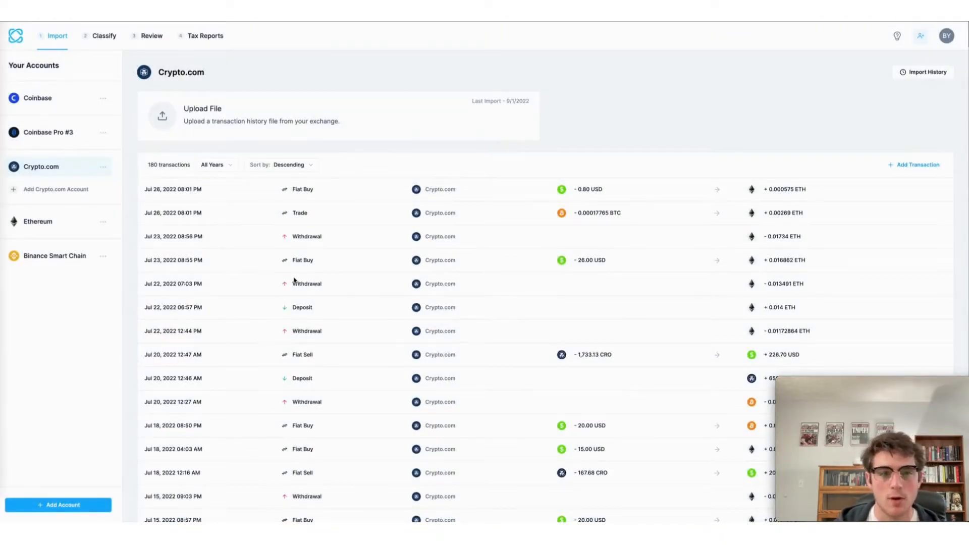
pyautogui.scroll(-3)
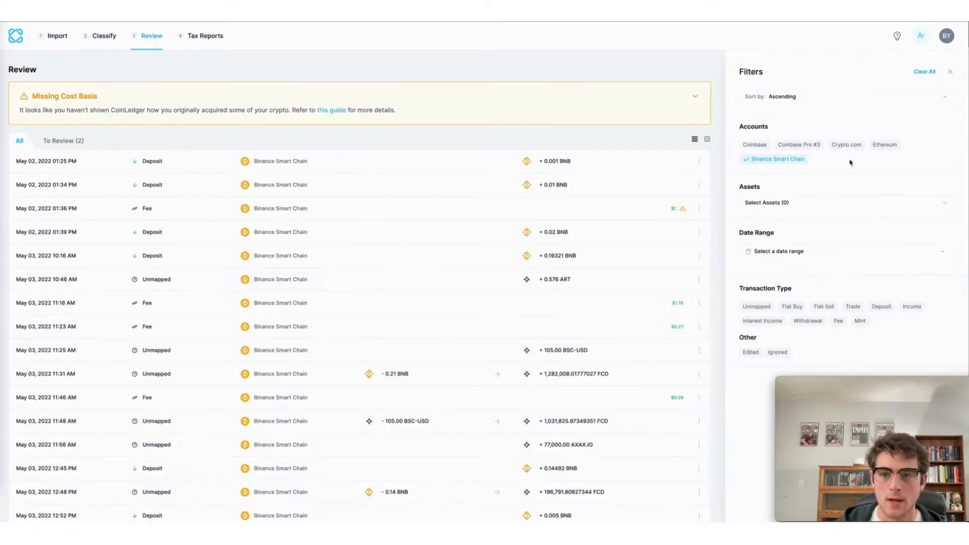
# Filter Review to Crypto.com transactions and expand the Dec 04 6:35 PM buy details
pyautogui.click(846, 144)
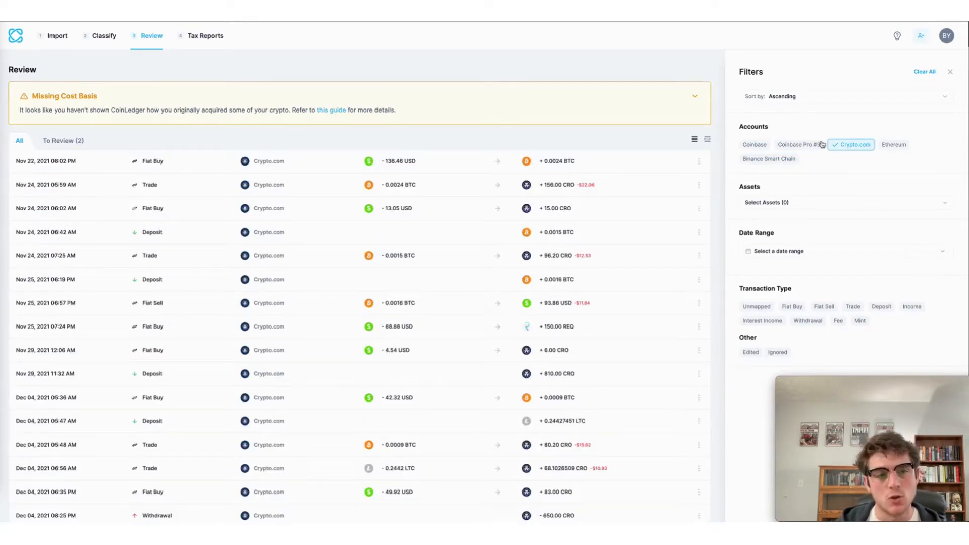
pyautogui.scroll(-3)
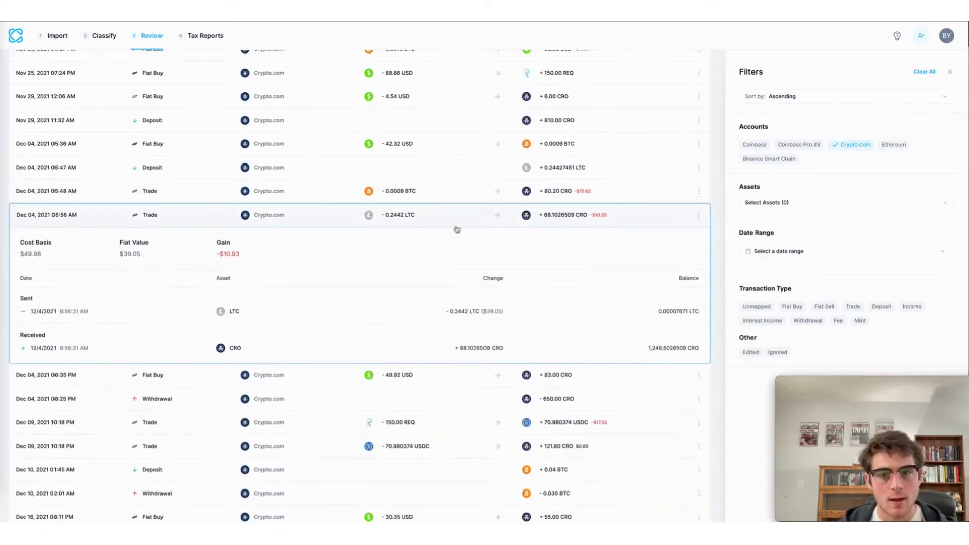
pyautogui.scroll(-3)
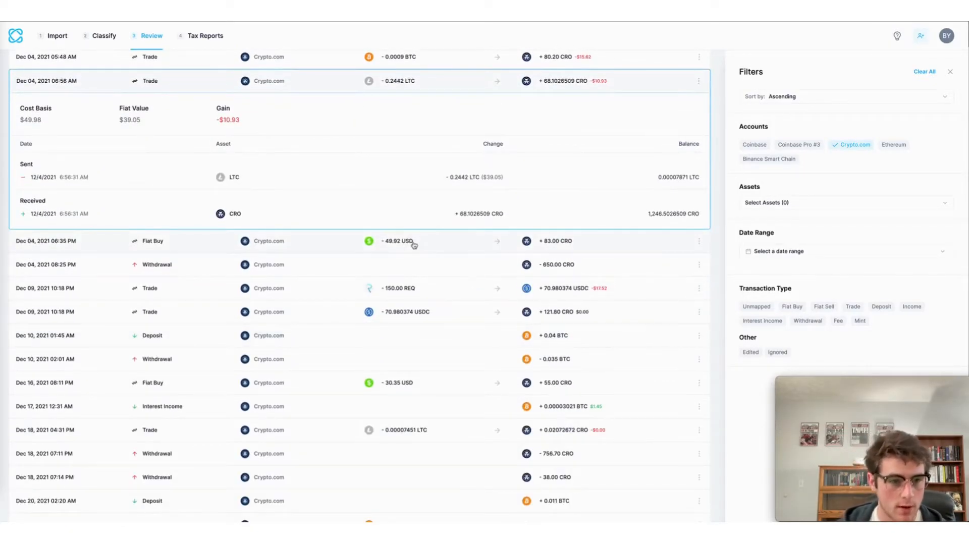
pyautogui.click(408, 241)
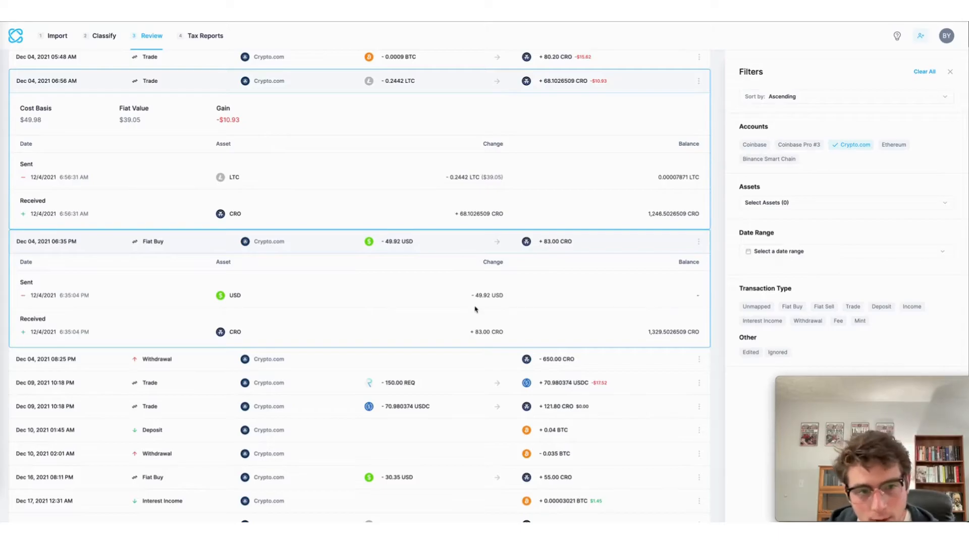
pyautogui.scroll(-3)
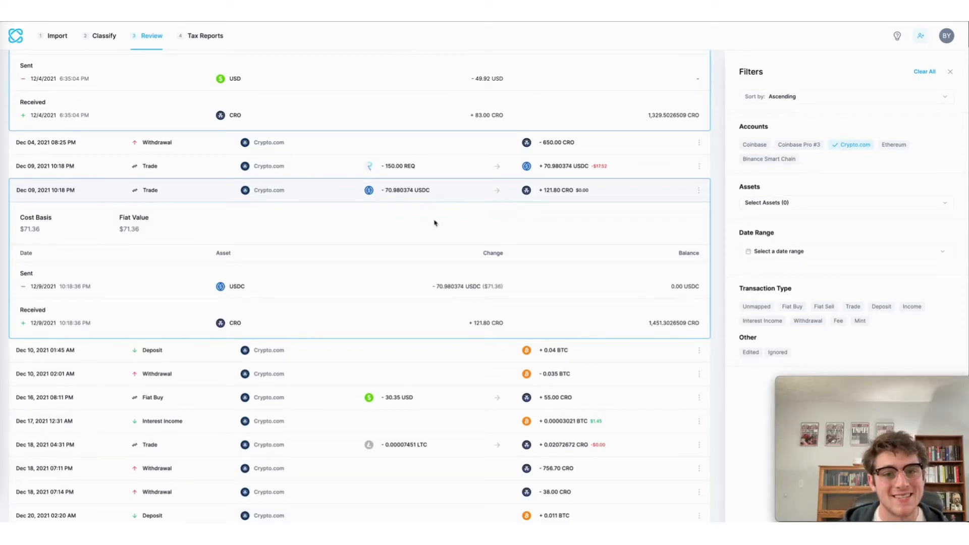
pyautogui.scroll(-3)
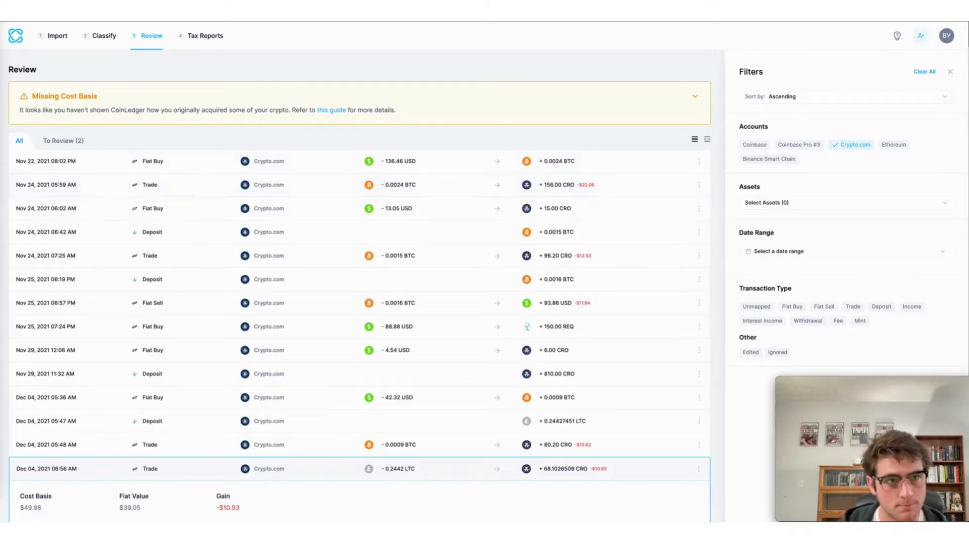
# Go to the 2021 tax report showing -$737 short-term gains and $50 income
pyautogui.click(205, 35)
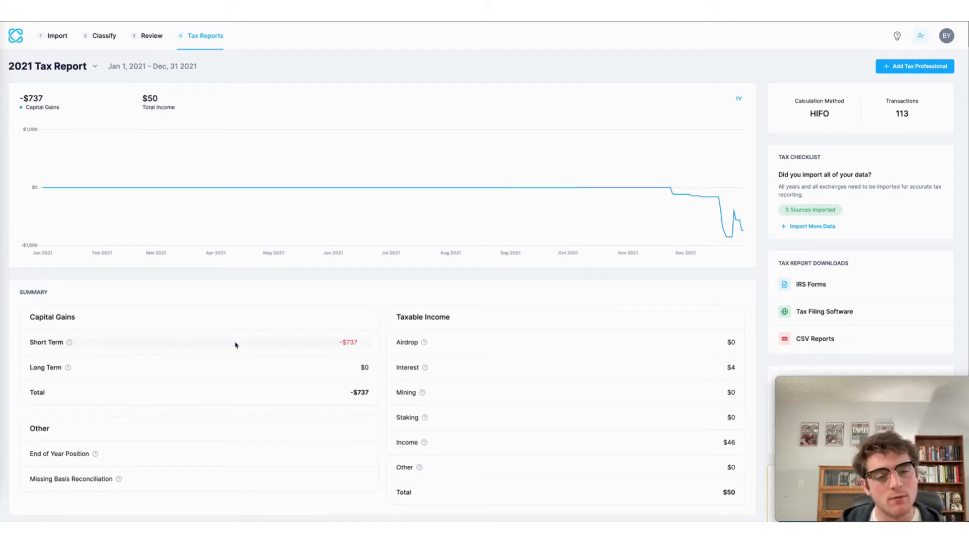
pyautogui.click(45, 342)
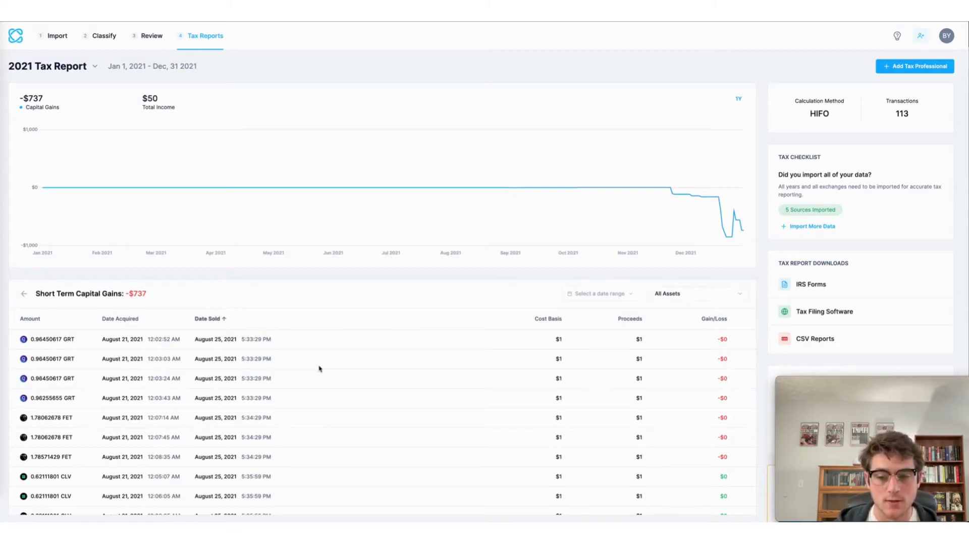
pyautogui.scroll(-3)
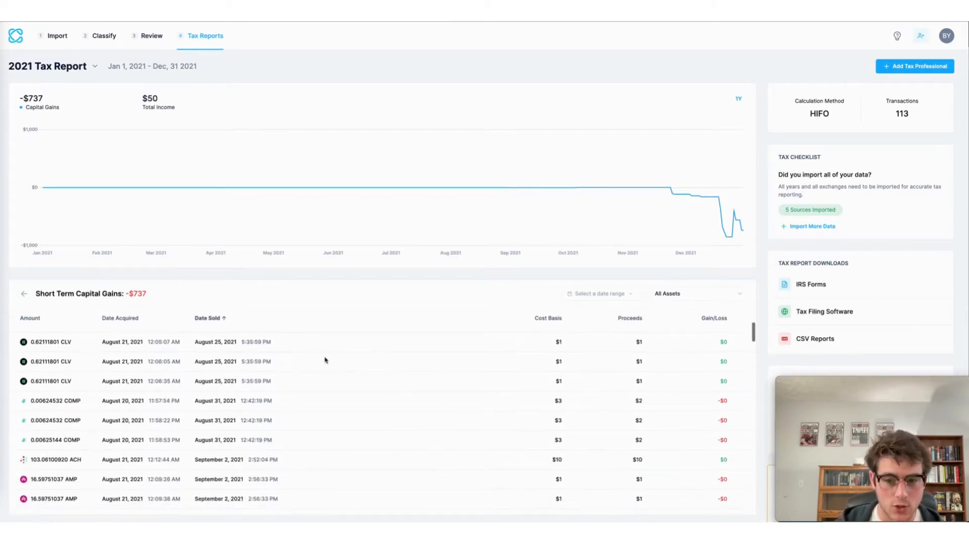
pyautogui.scroll(-3)
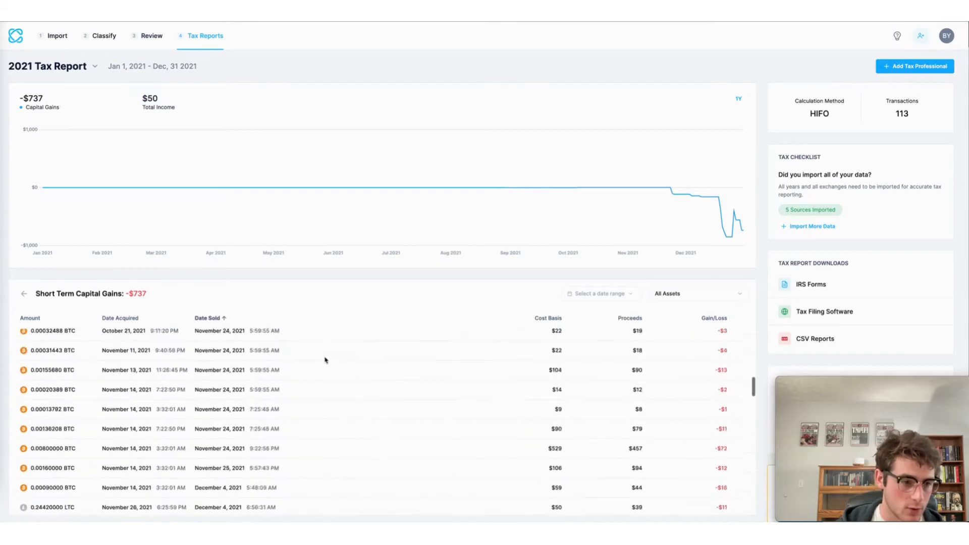
pyautogui.scroll(-3)
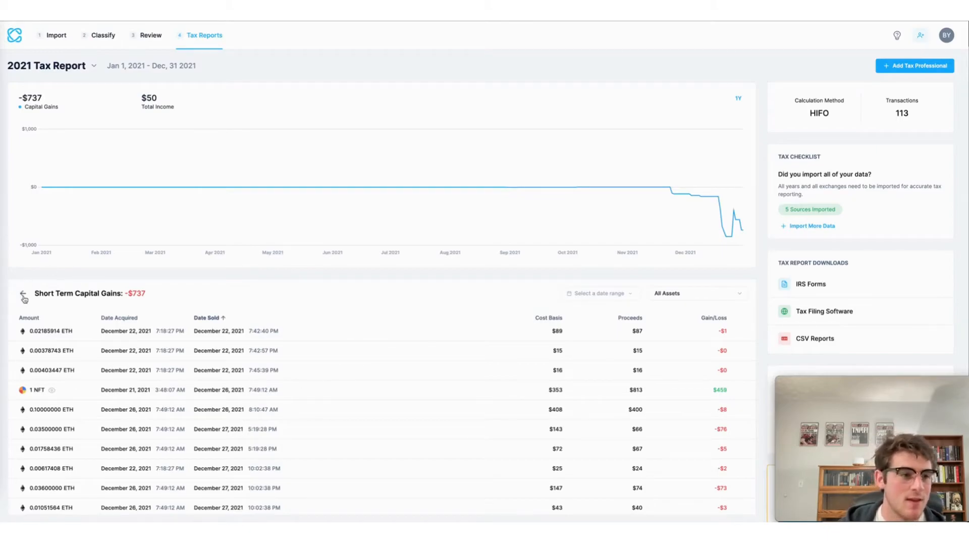
pyautogui.click(23, 297)
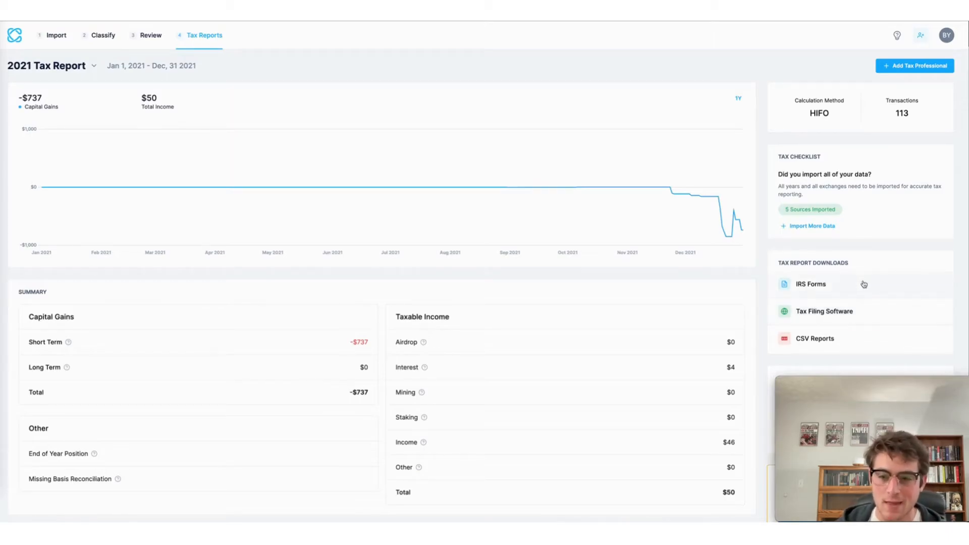
# Generate the 2021 IRS Form 8949 report from IRS Forms, with the link emailed
pyautogui.click(811, 284)
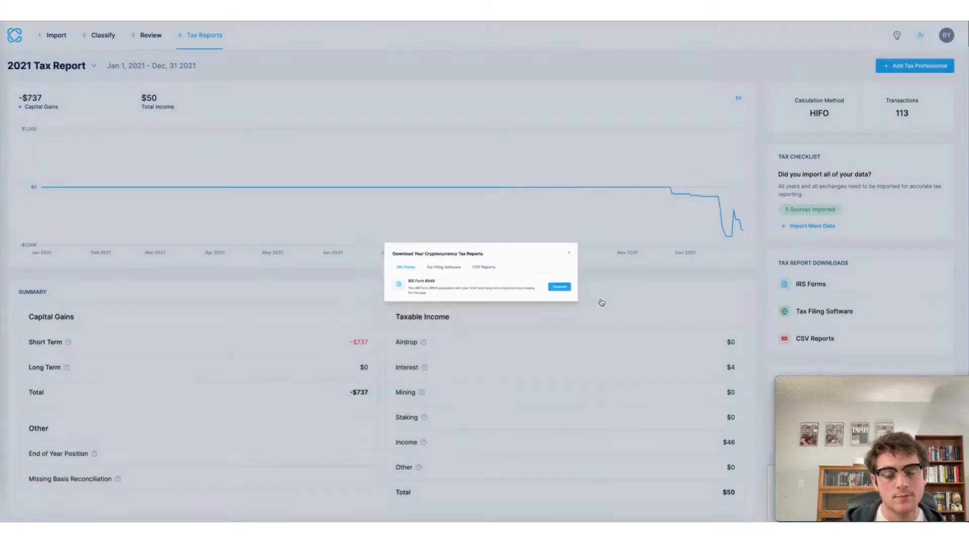
pyautogui.click(558, 286)
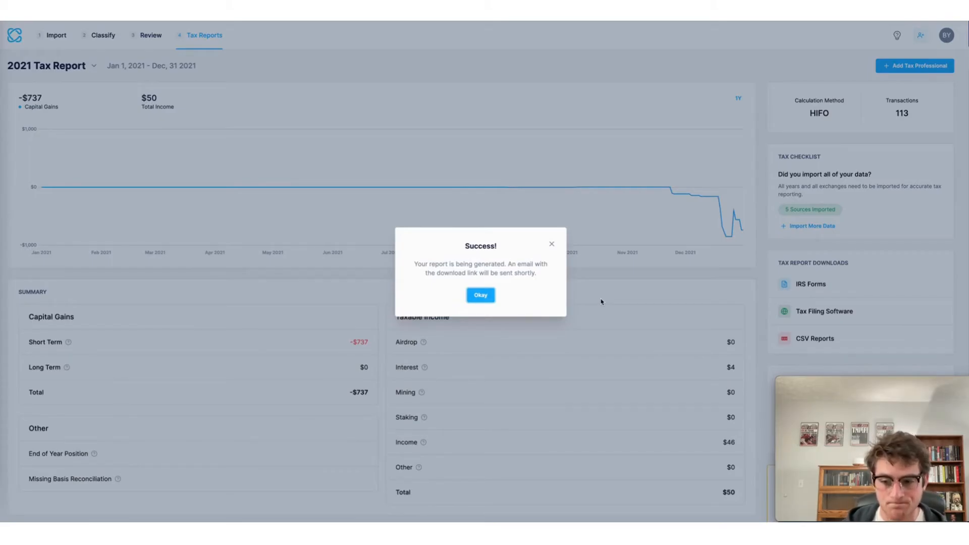
pyautogui.click(481, 295)
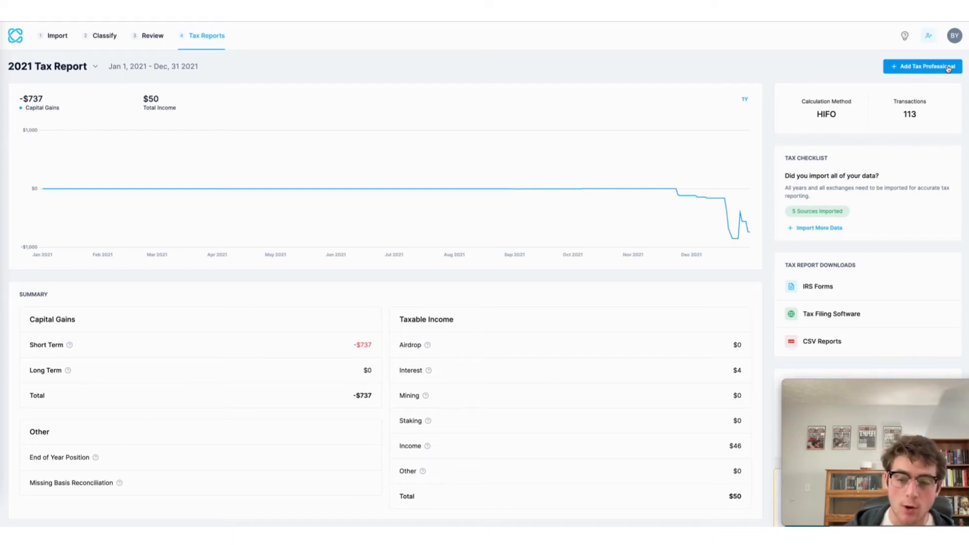
pyautogui.click(922, 66)
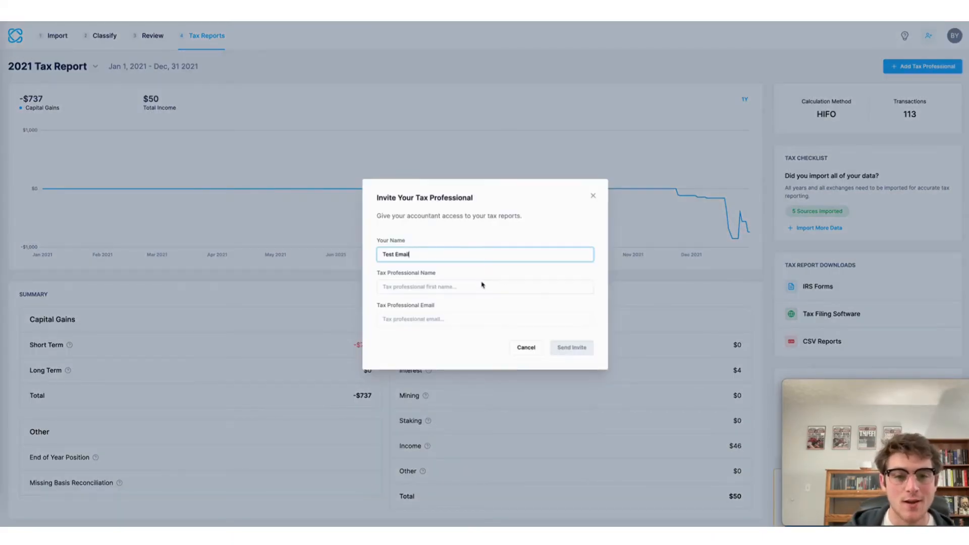
pyautogui.moveTo(561, 359)
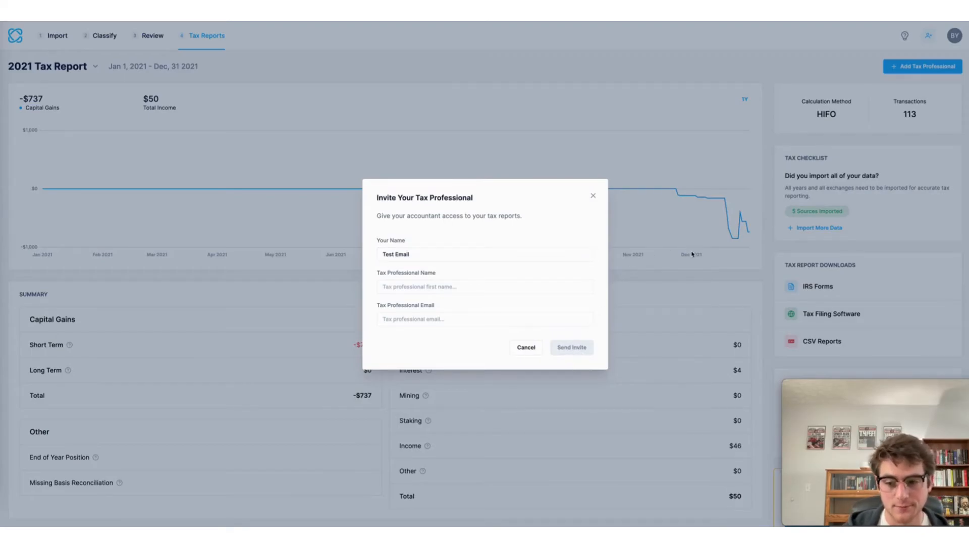
pyautogui.click(592, 194)
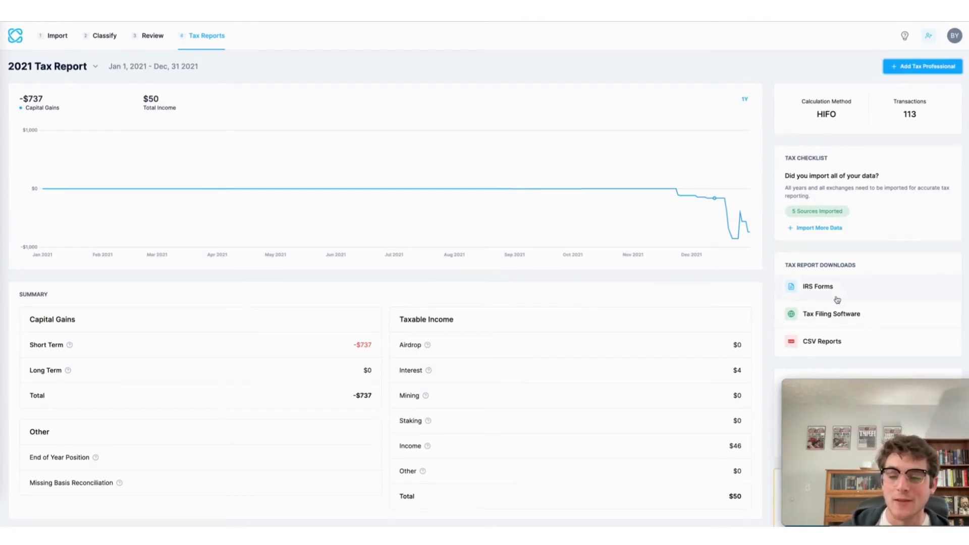
# Generate and download the TurboTax Online CSV of 2021 gains from Tax Filing Software
pyautogui.click(831, 314)
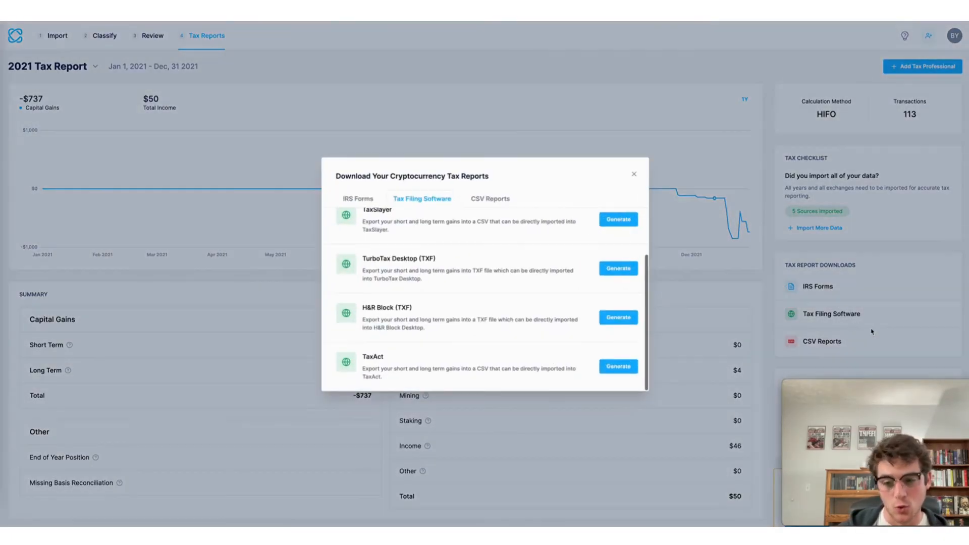
pyautogui.scroll(3)
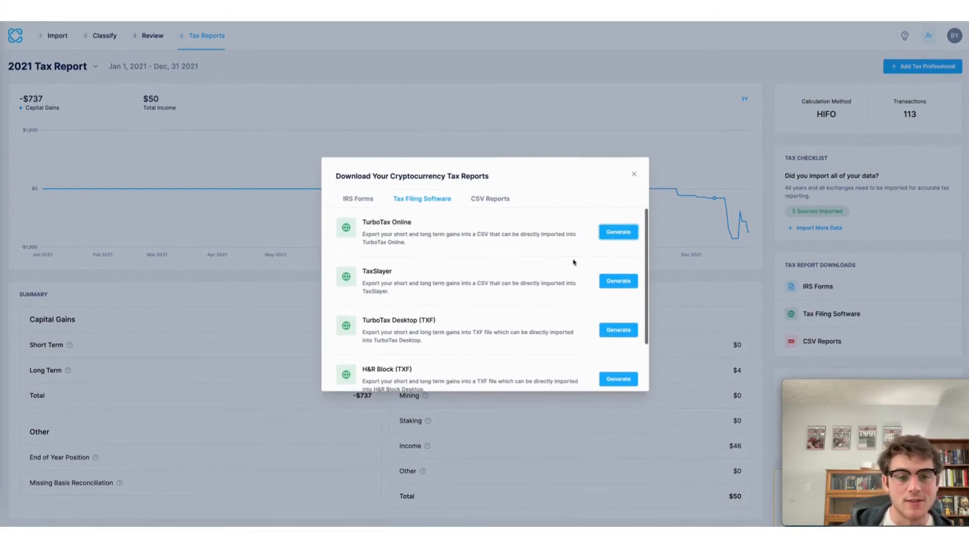
pyautogui.scroll(-3)
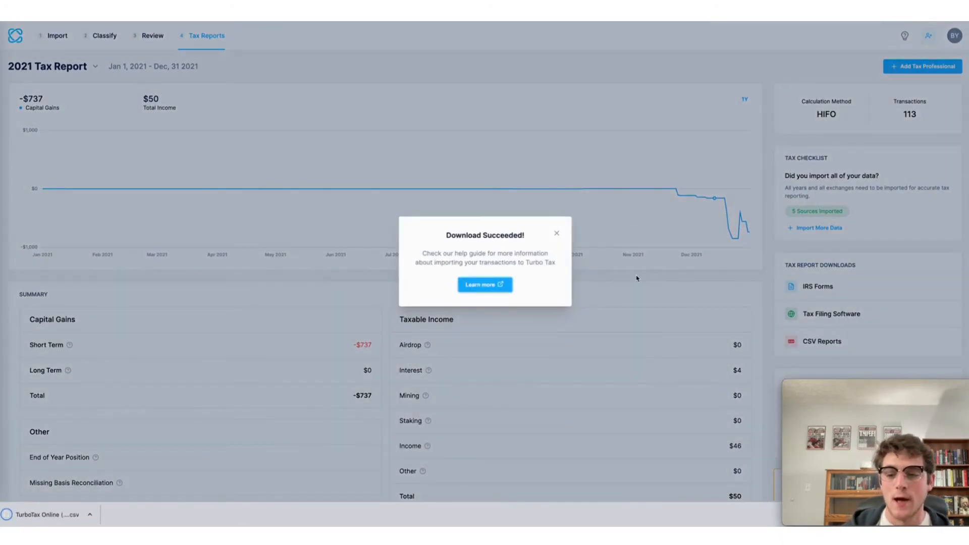
pyautogui.click(555, 233)
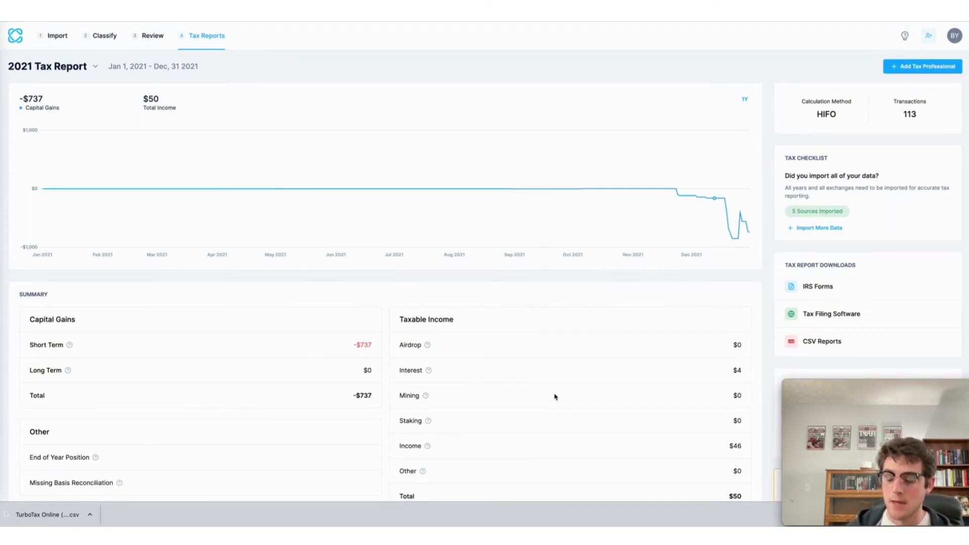
pyautogui.scroll(-3)
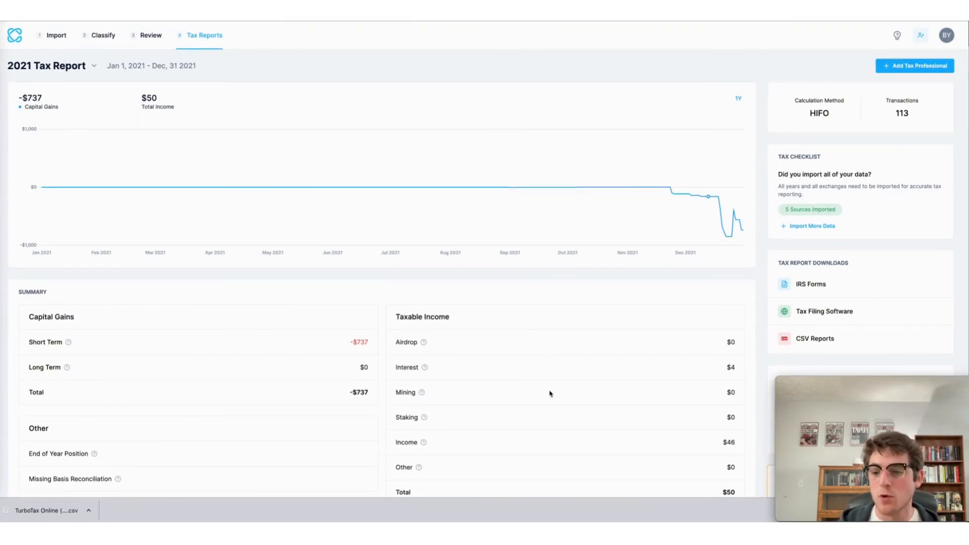